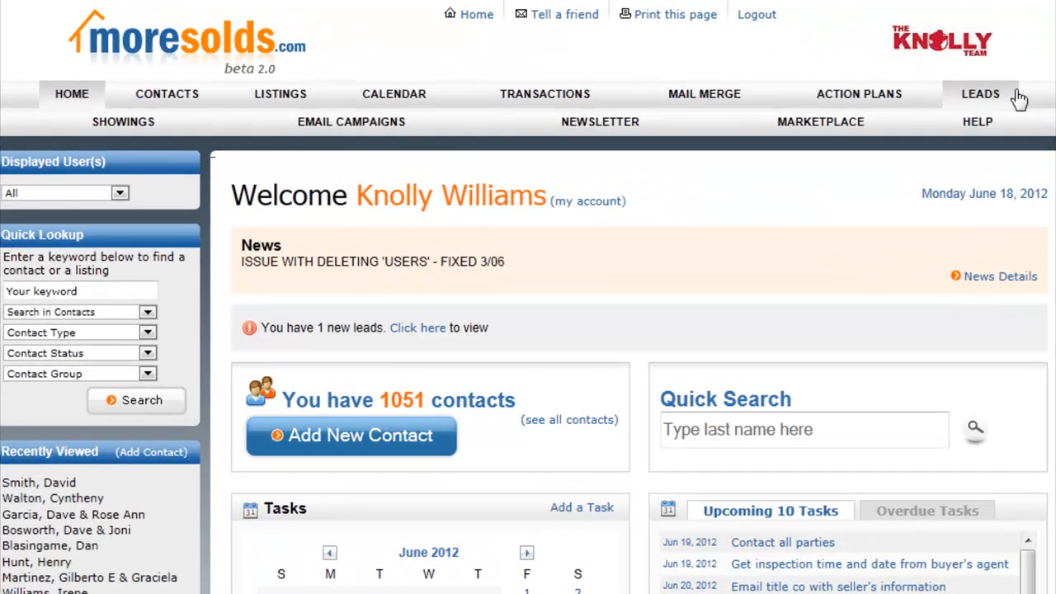
mouse_move(351, 121)
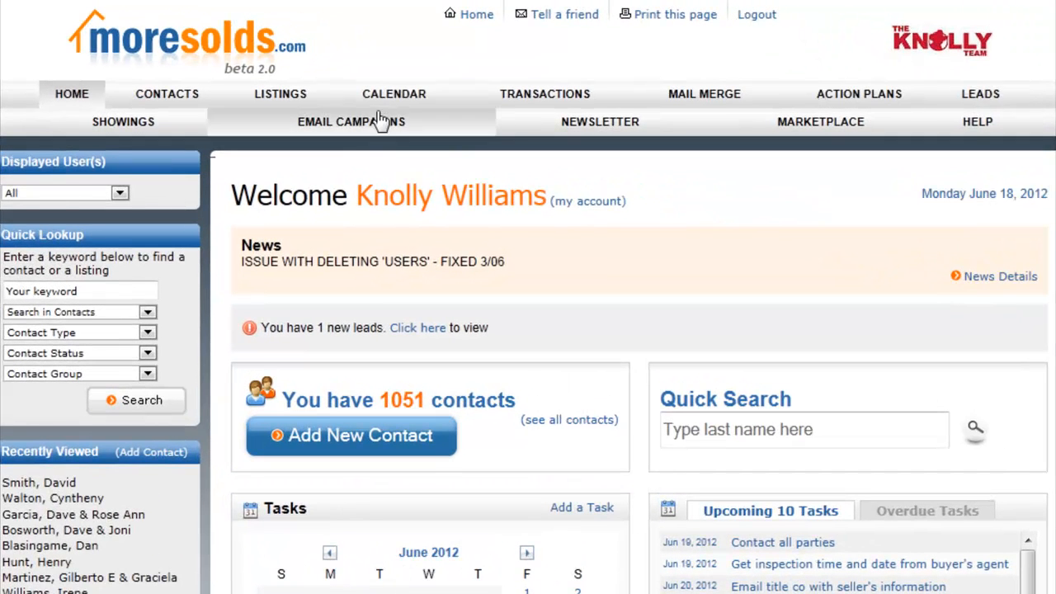
Step: Open the June 2012 task calendar from the CALENDAR link in the top navigation
click(393, 93)
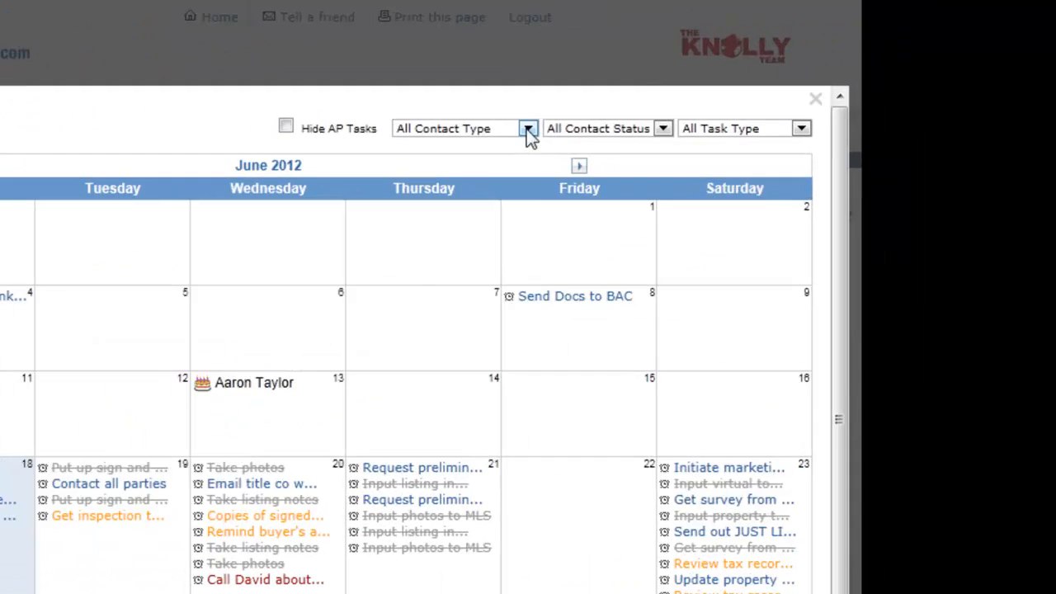
click(527, 128)
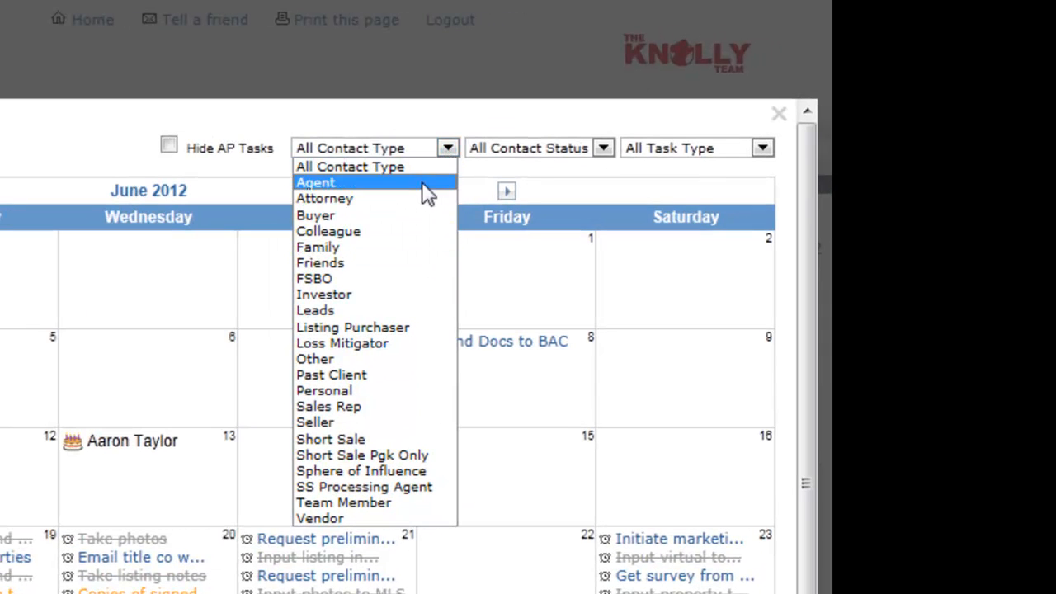
click(315, 182)
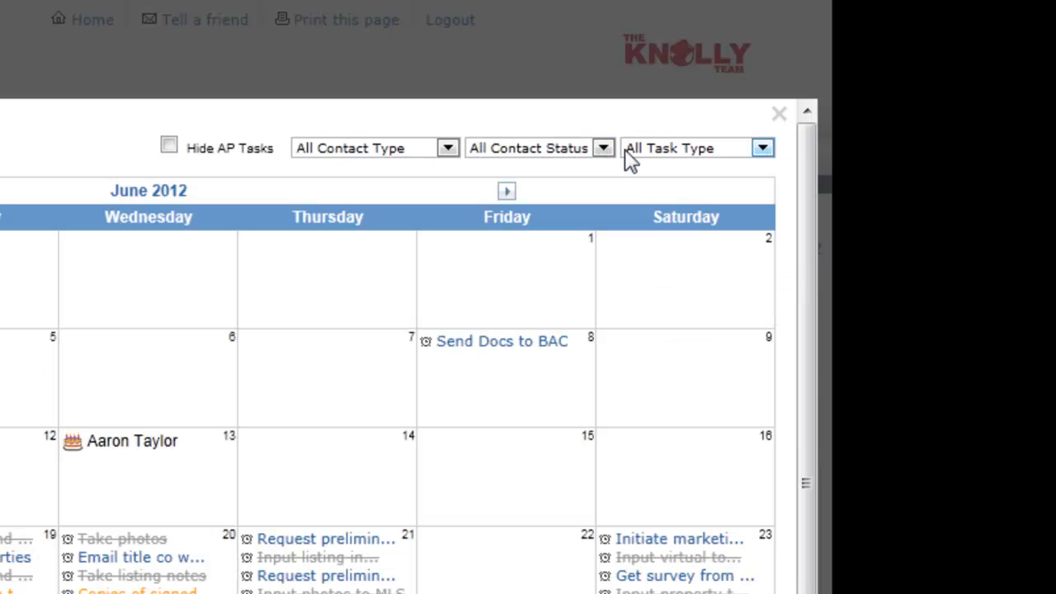
click(603, 147)
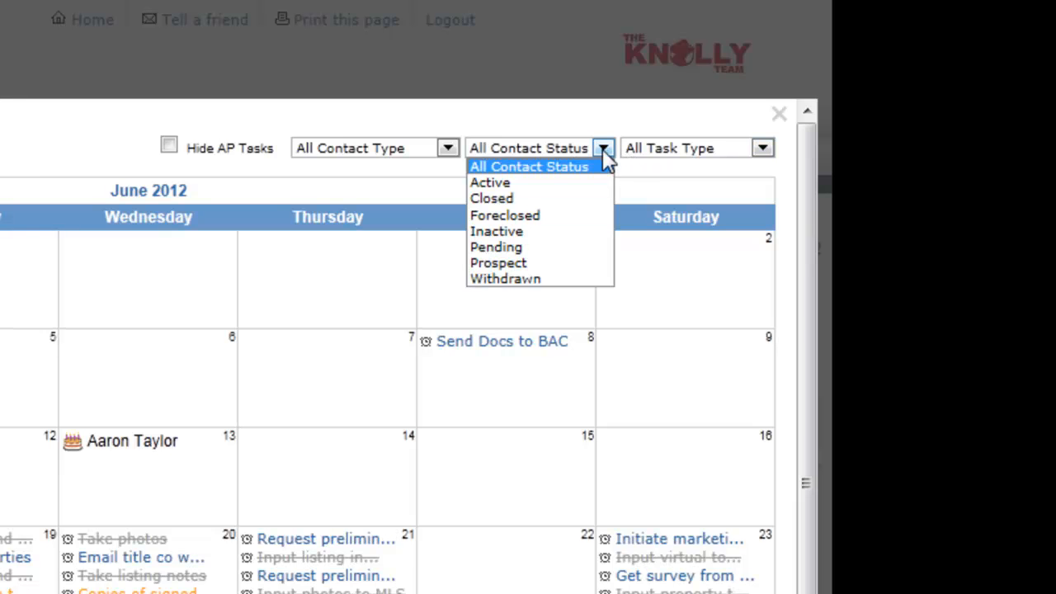
click(761, 147)
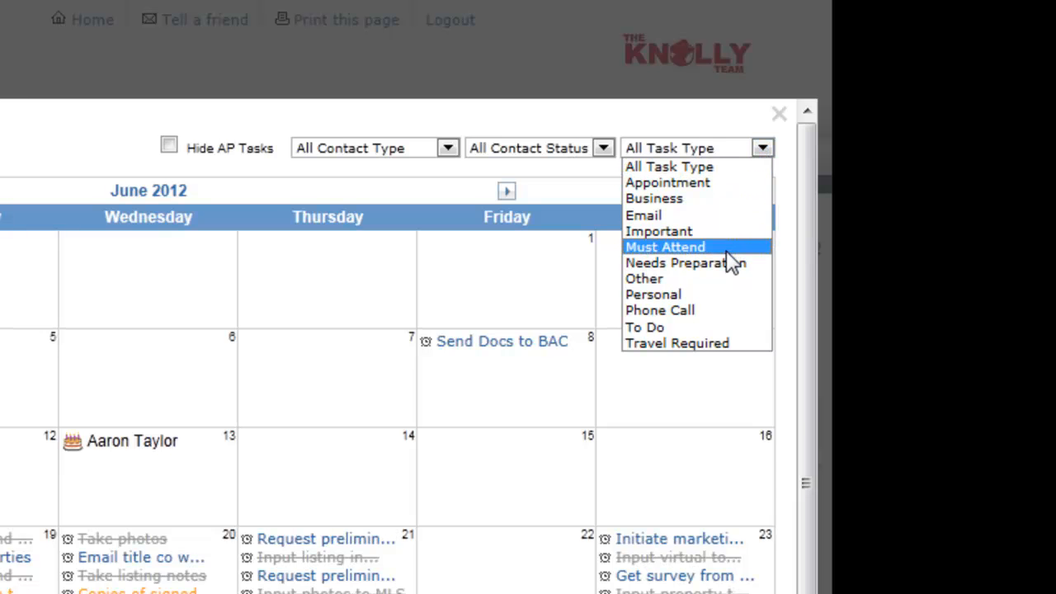
click(659, 309)
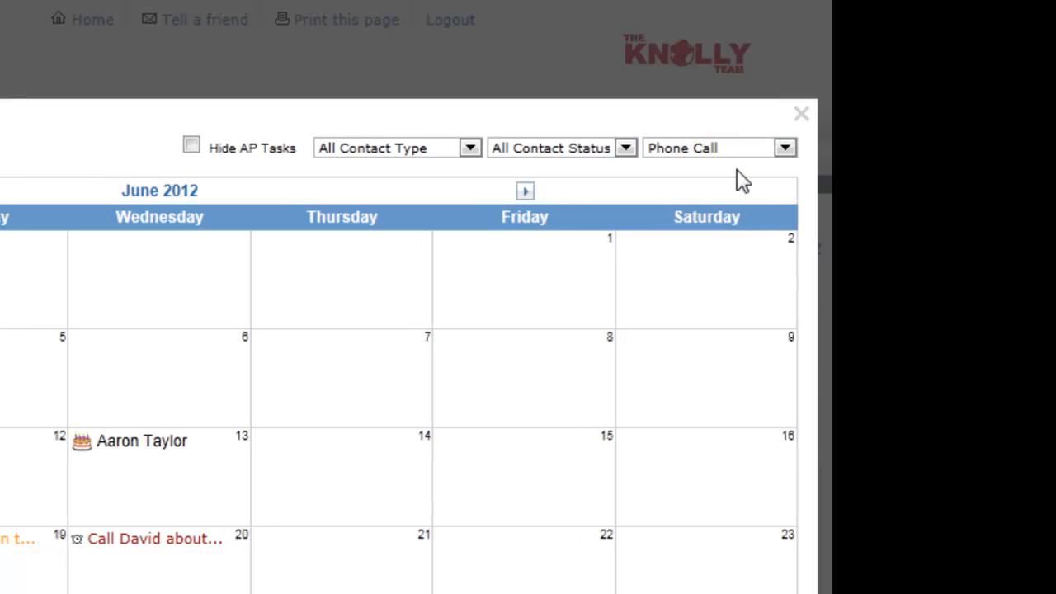
click(784, 147)
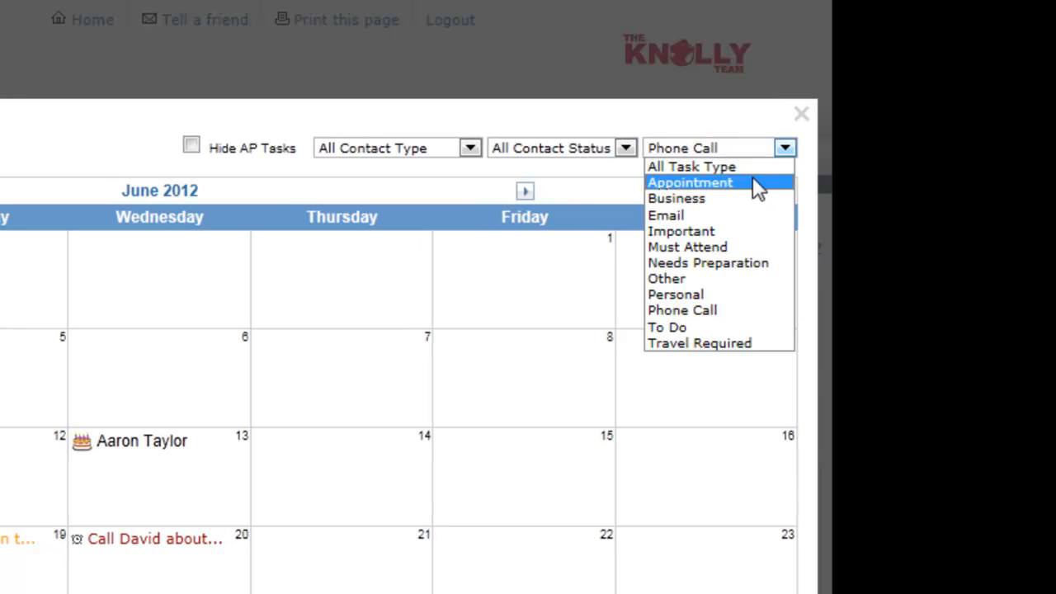
click(690, 183)
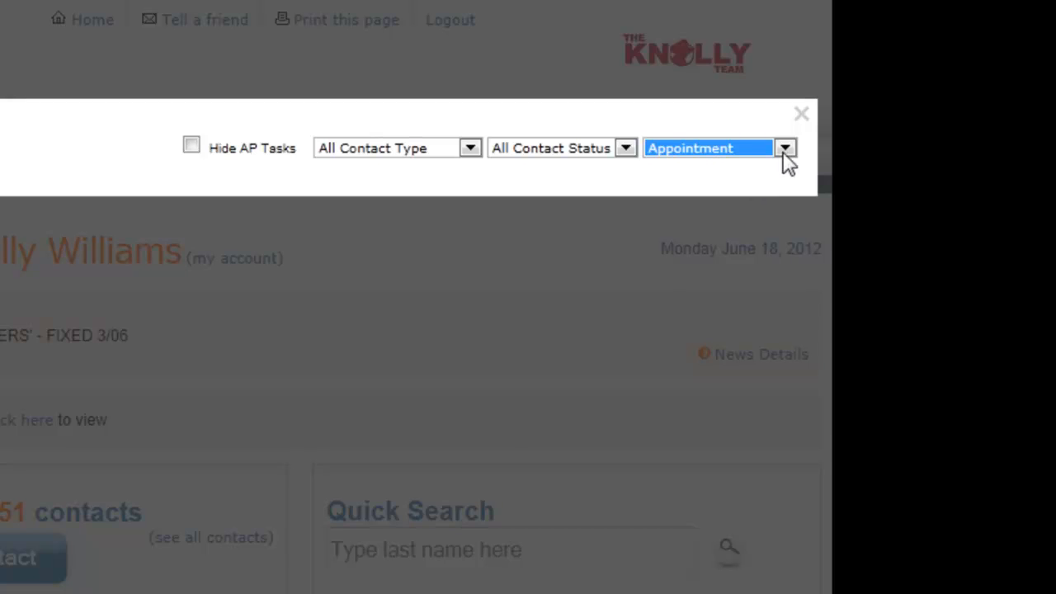
click(785, 147)
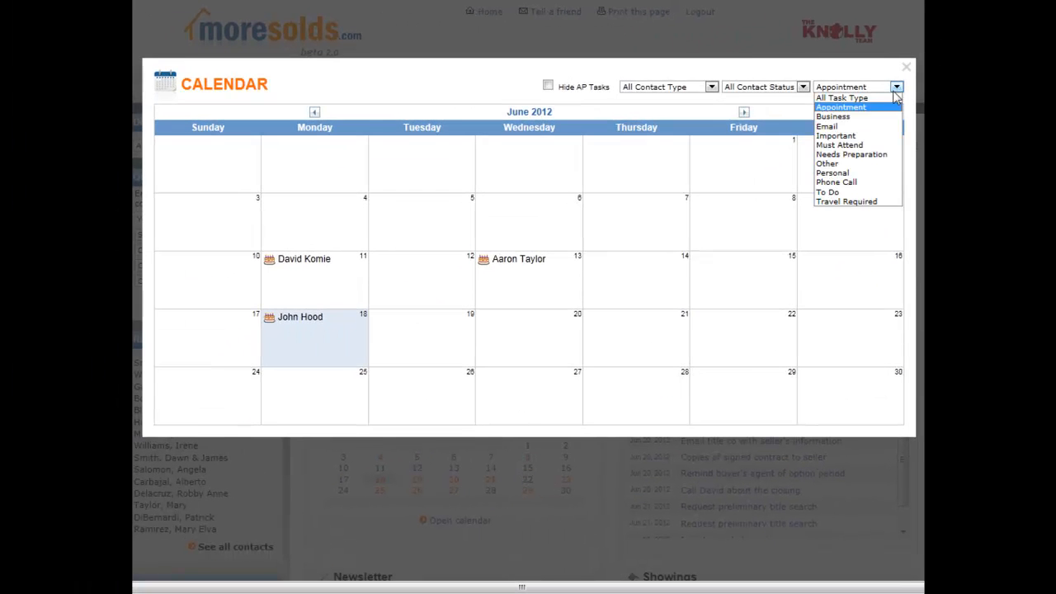
click(841, 97)
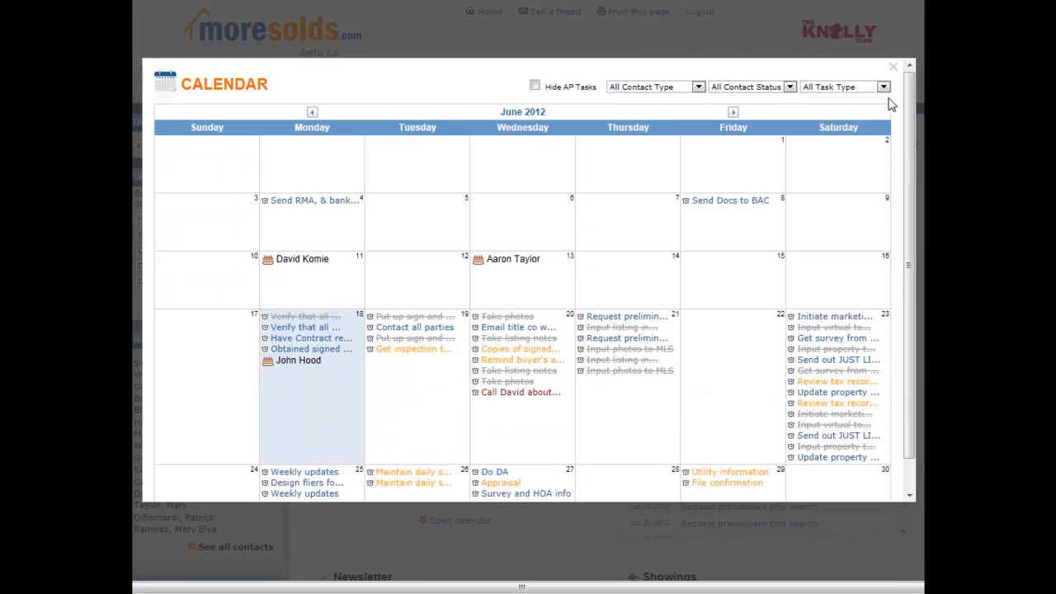
Step: Hide action-plan tasks on the June calendar, then show them again
click(535, 86)
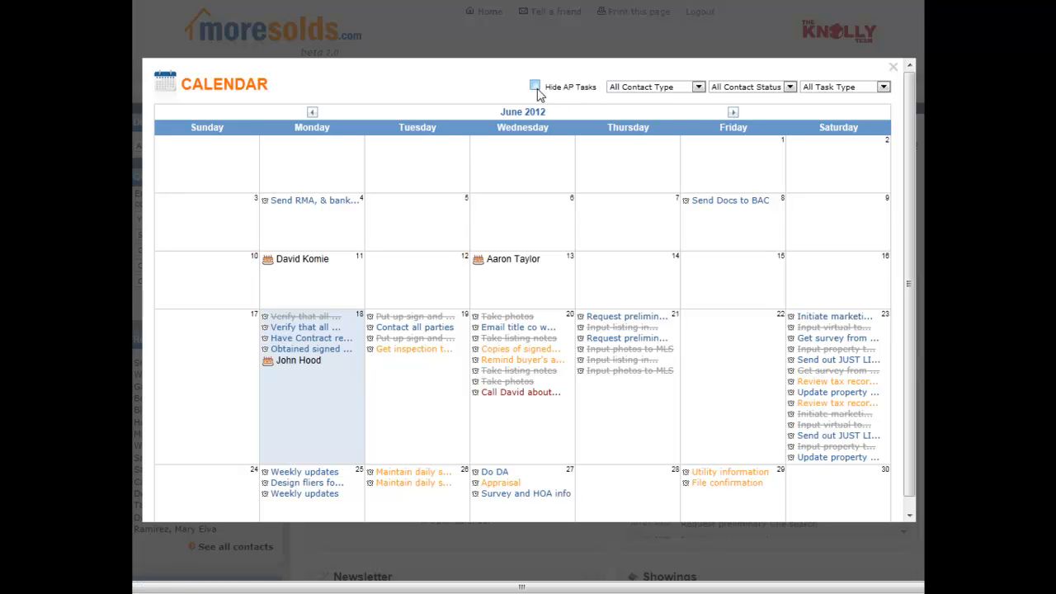
mouse_move(543, 92)
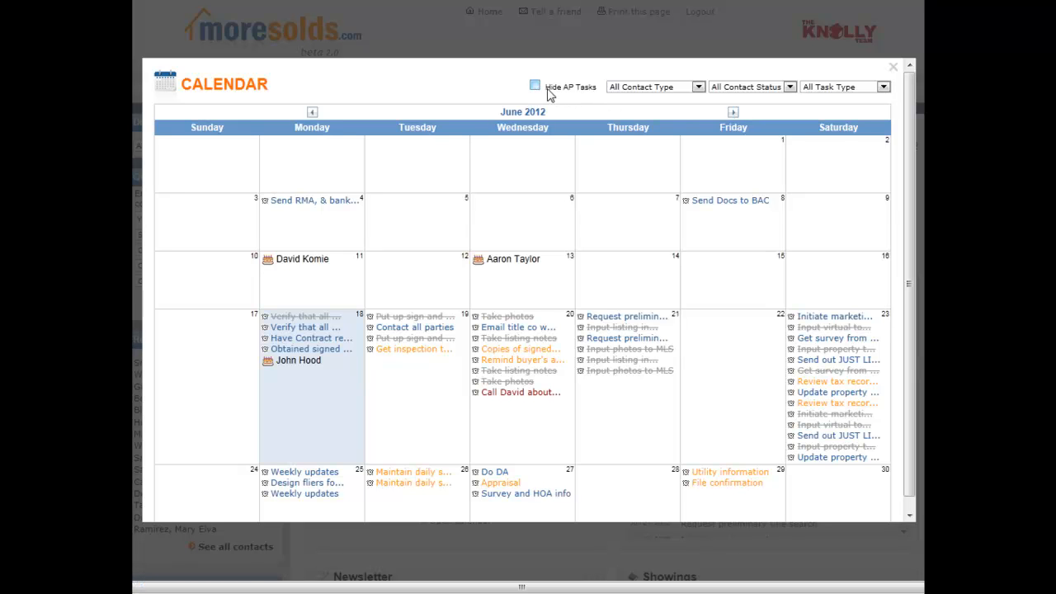
mouse_move(598, 89)
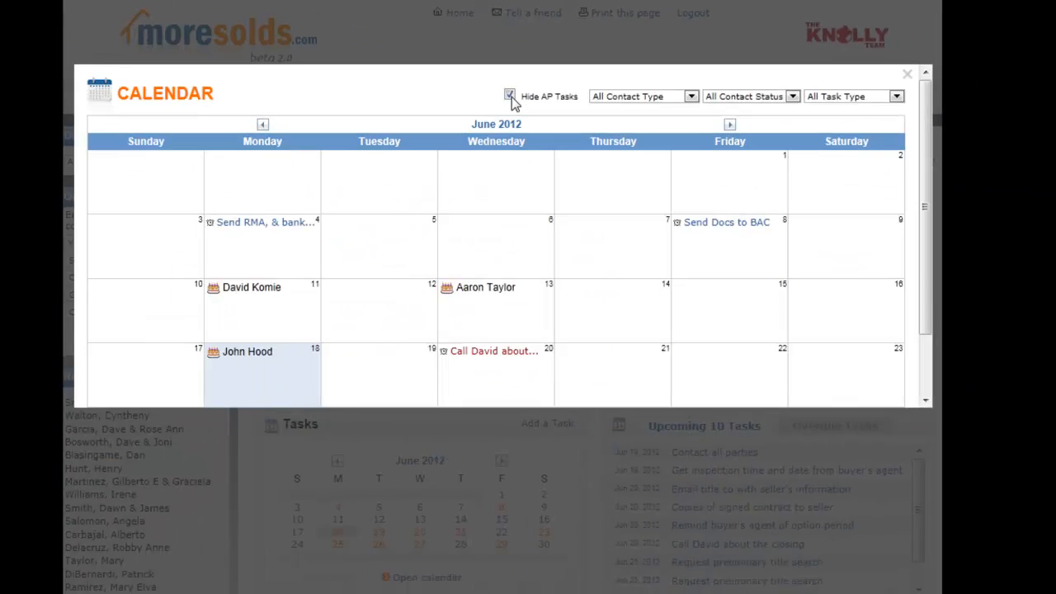
click(510, 95)
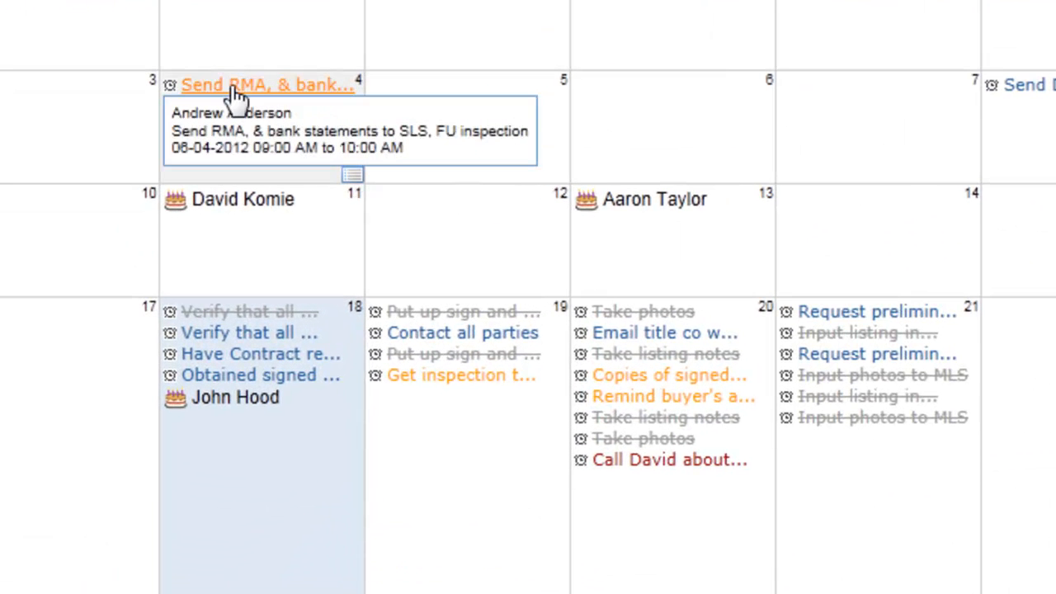
mouse_move(280, 103)
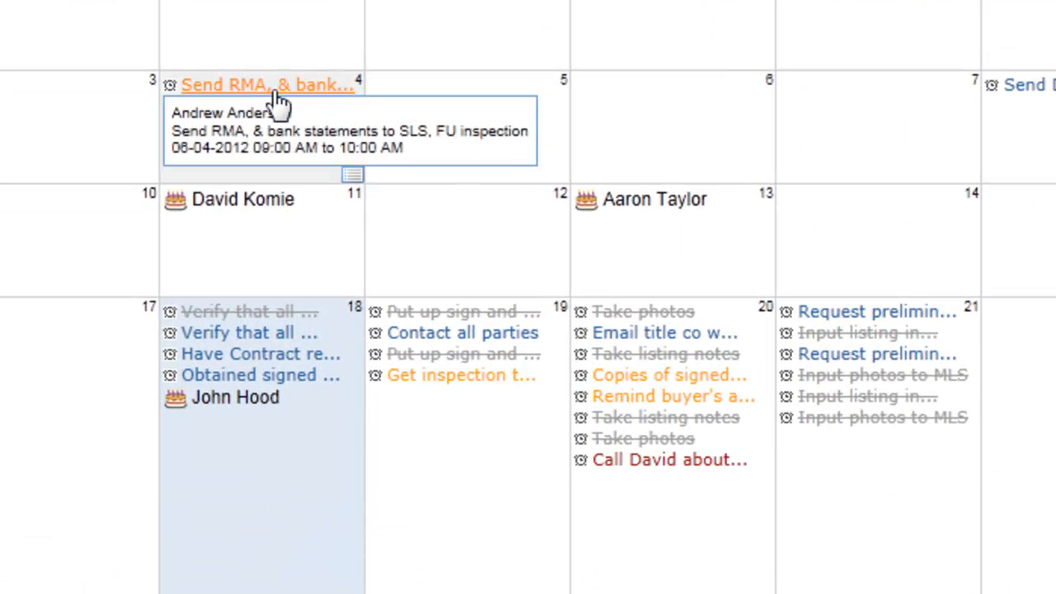
mouse_move(957, 256)
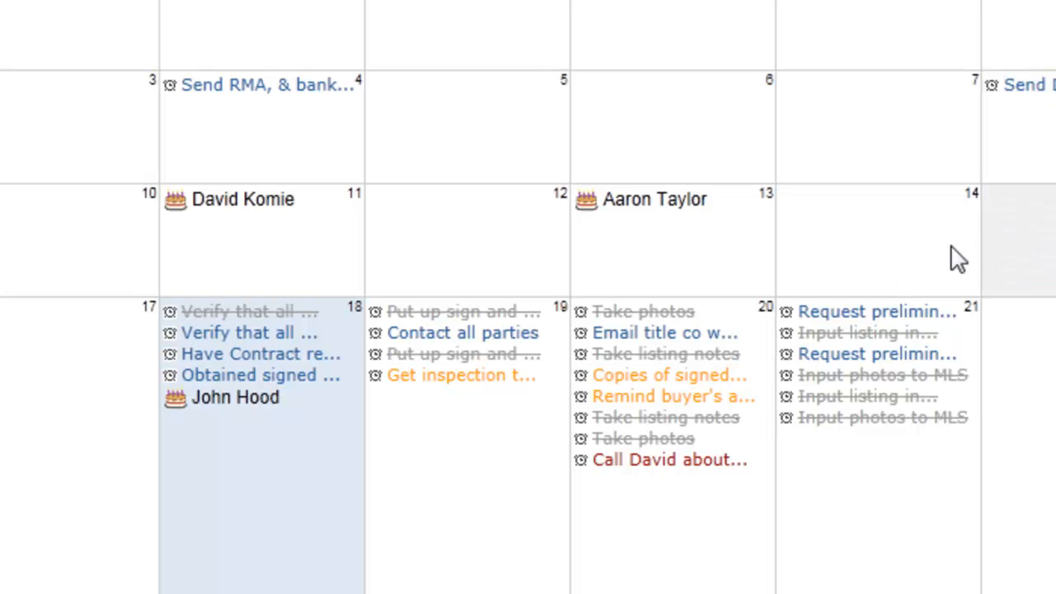
mouse_move(668, 375)
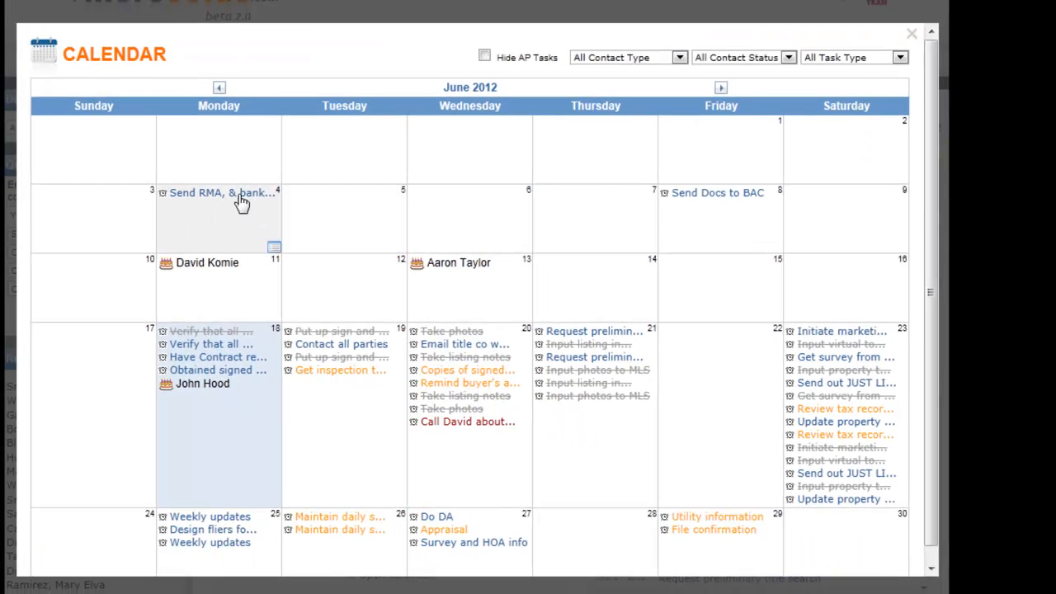
Step: Open the June 4 task 'Send RMA, & bank statements to SLS, FU inspection'
click(221, 193)
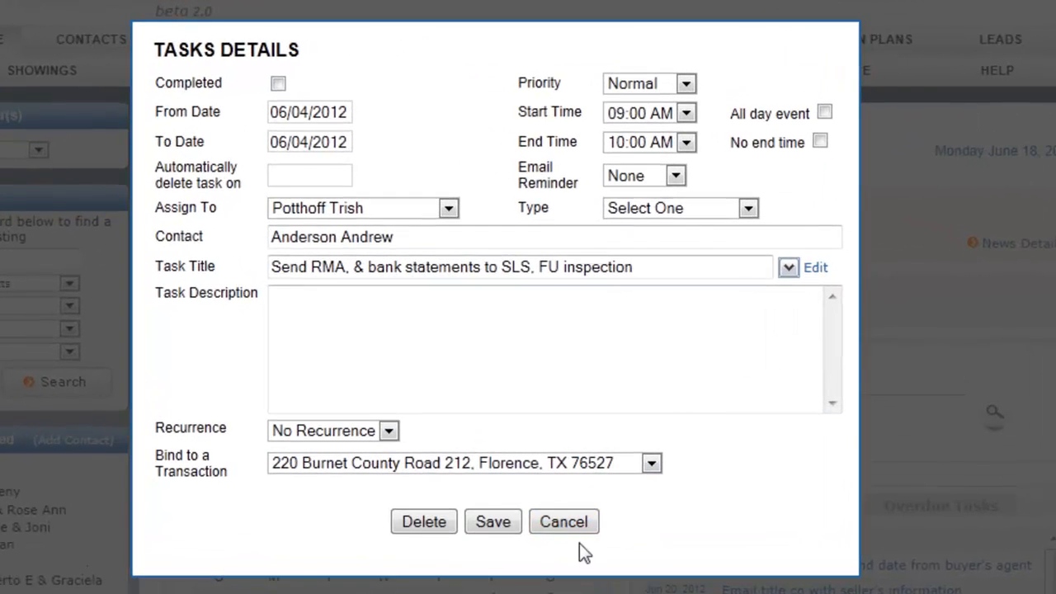
Step: Cancel the task details, then cancel the blank new task form for June 5
click(564, 522)
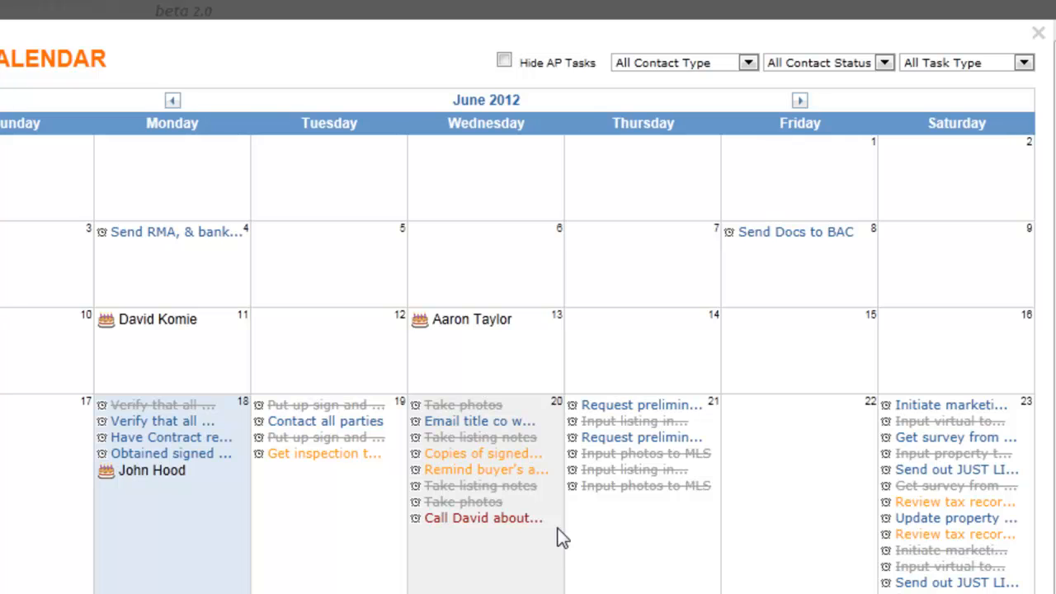
mouse_move(471, 319)
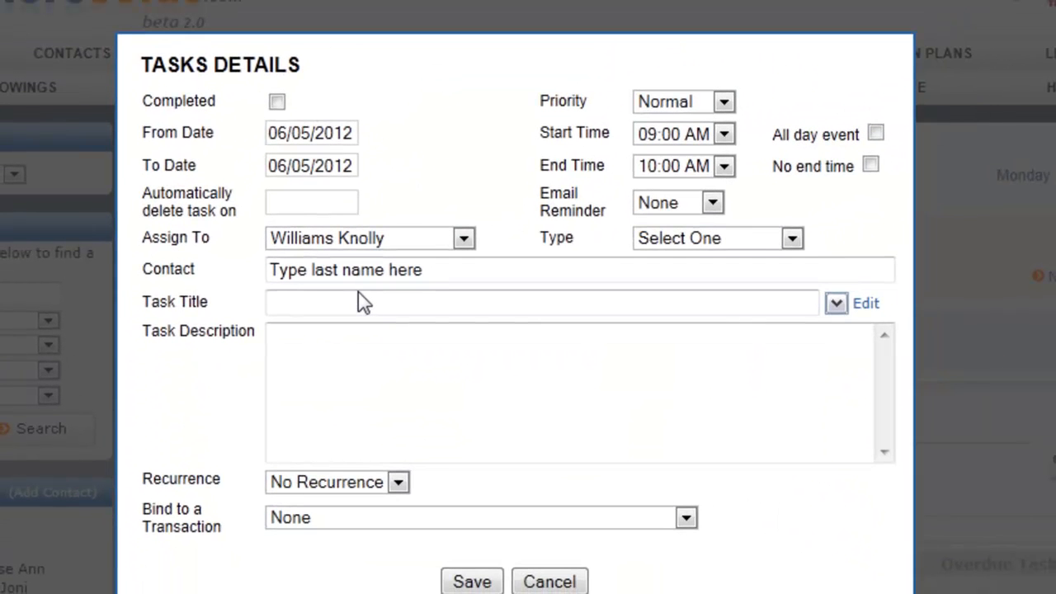
click(549, 581)
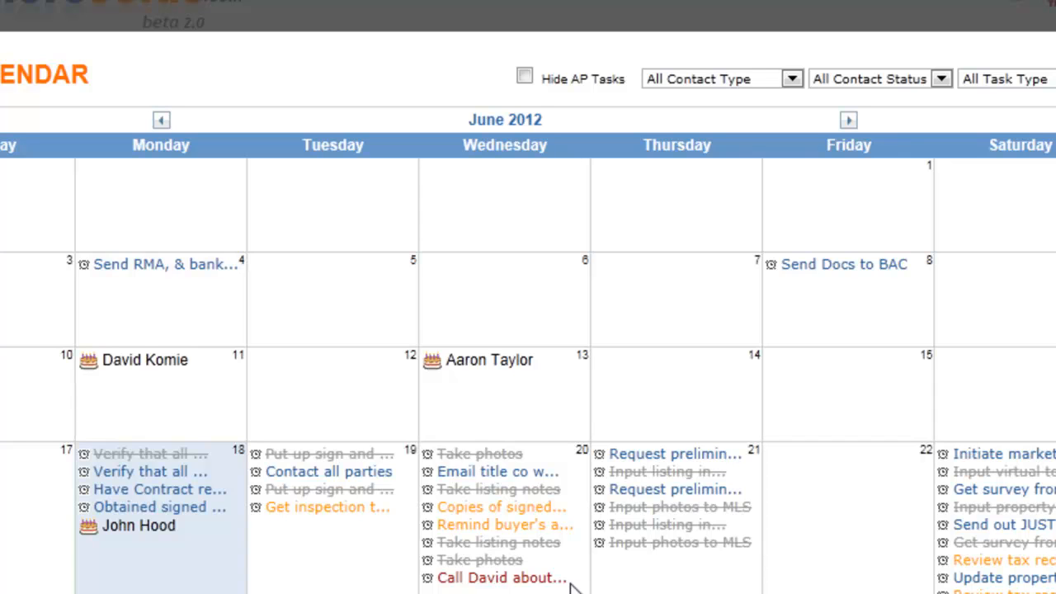
mouse_move(376, 394)
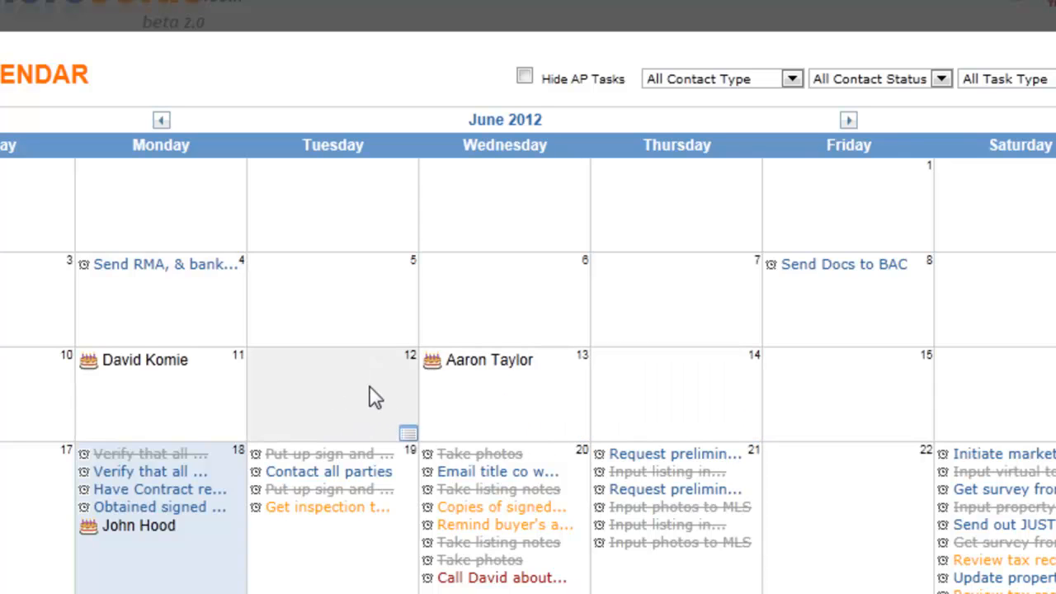
mouse_move(391, 410)
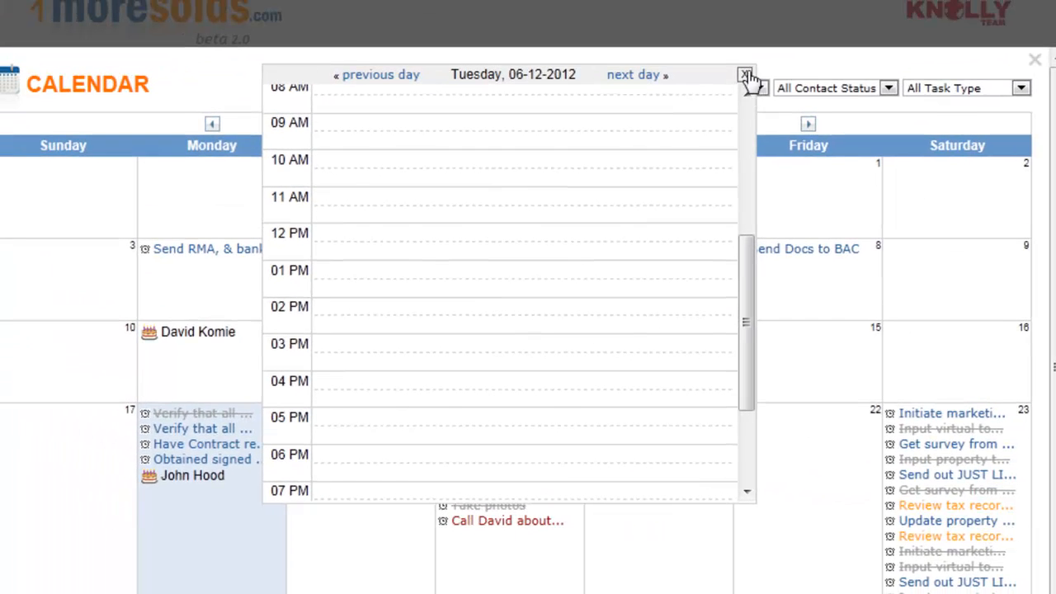
Step: Close the Tuesday June 12, 2012 day view
click(745, 74)
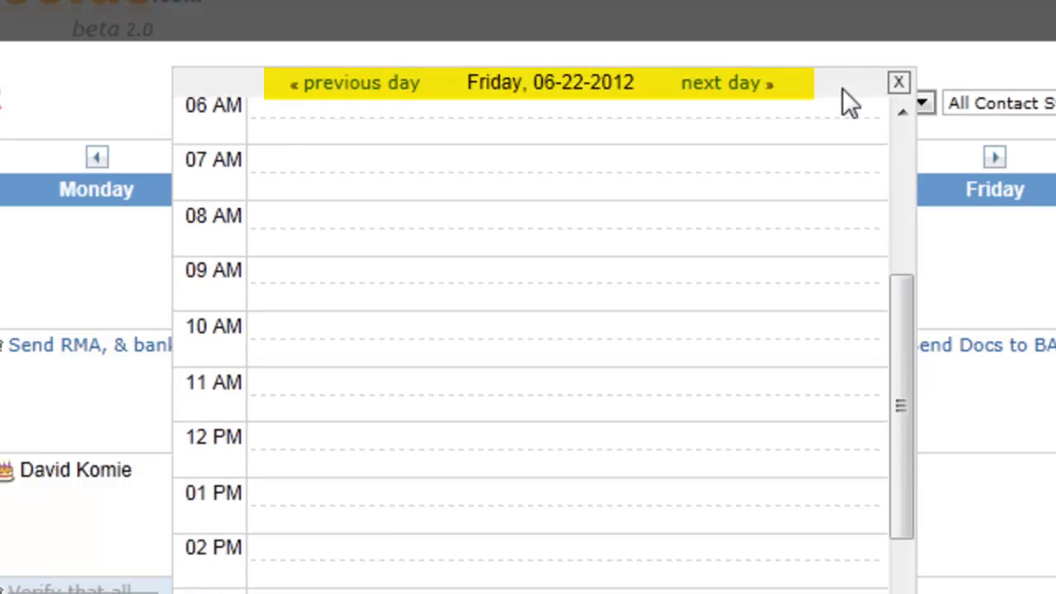
Step: Page the calendar forward to August 2012, back to June, then close it
click(899, 82)
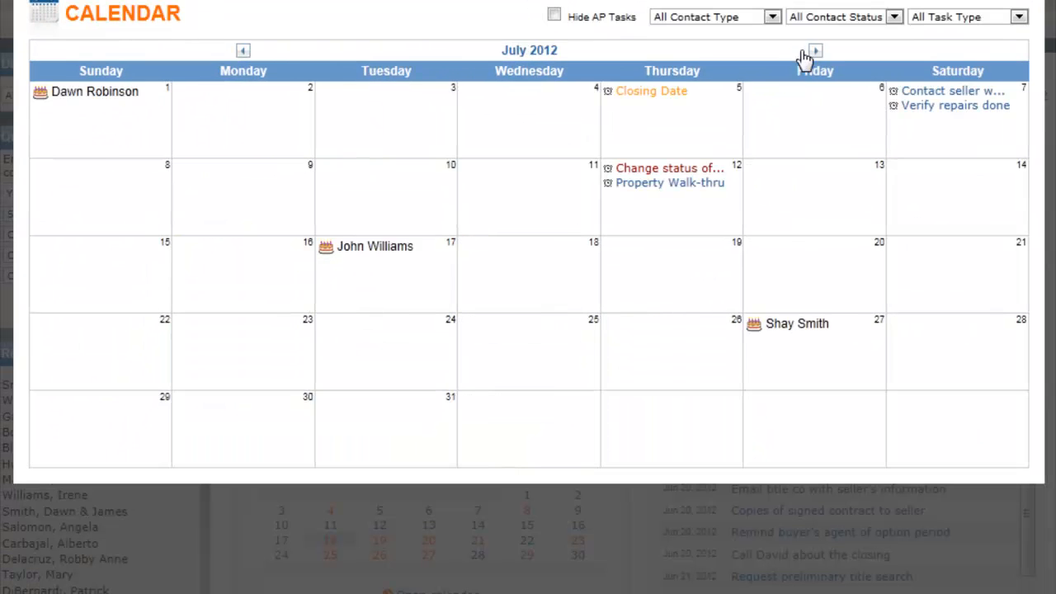
click(816, 51)
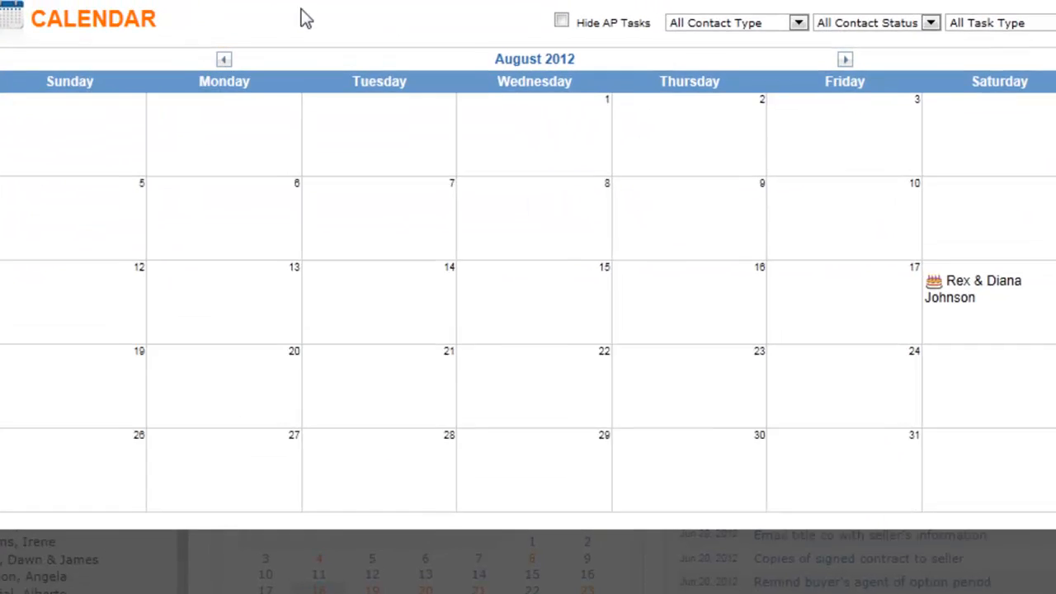
click(224, 59)
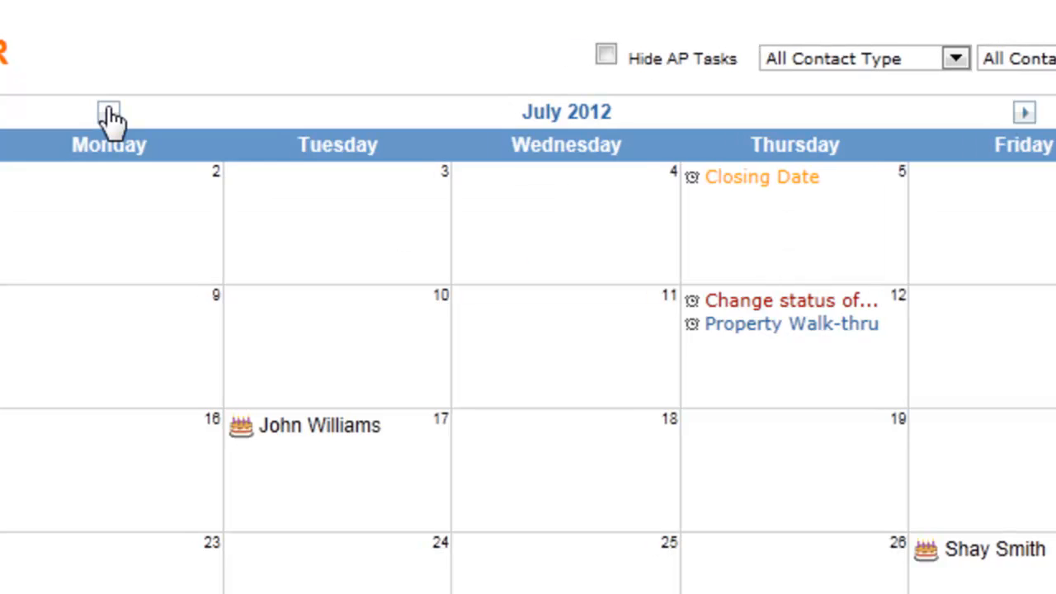
click(108, 112)
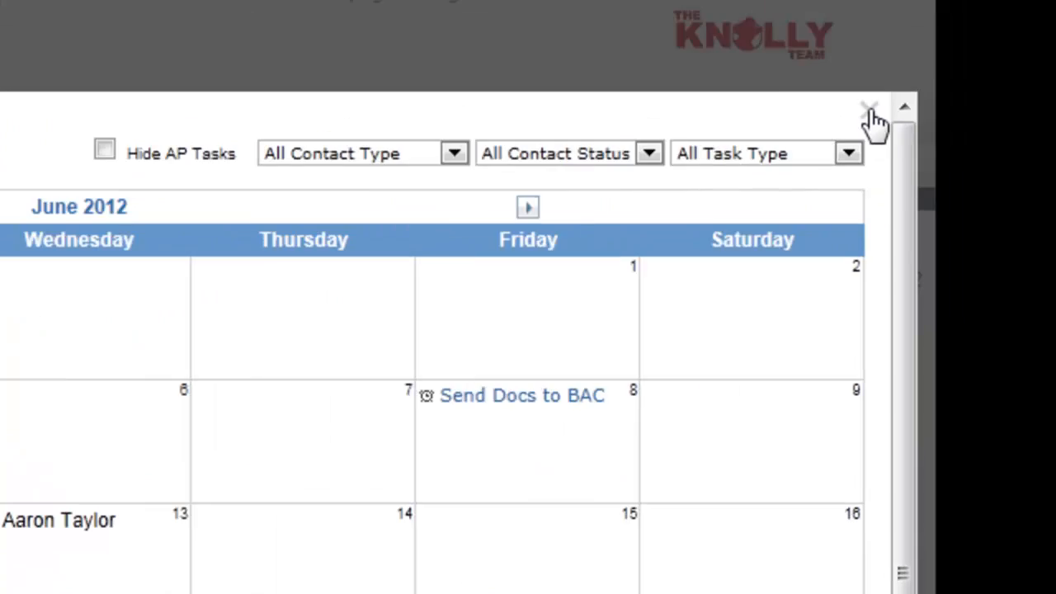
click(869, 108)
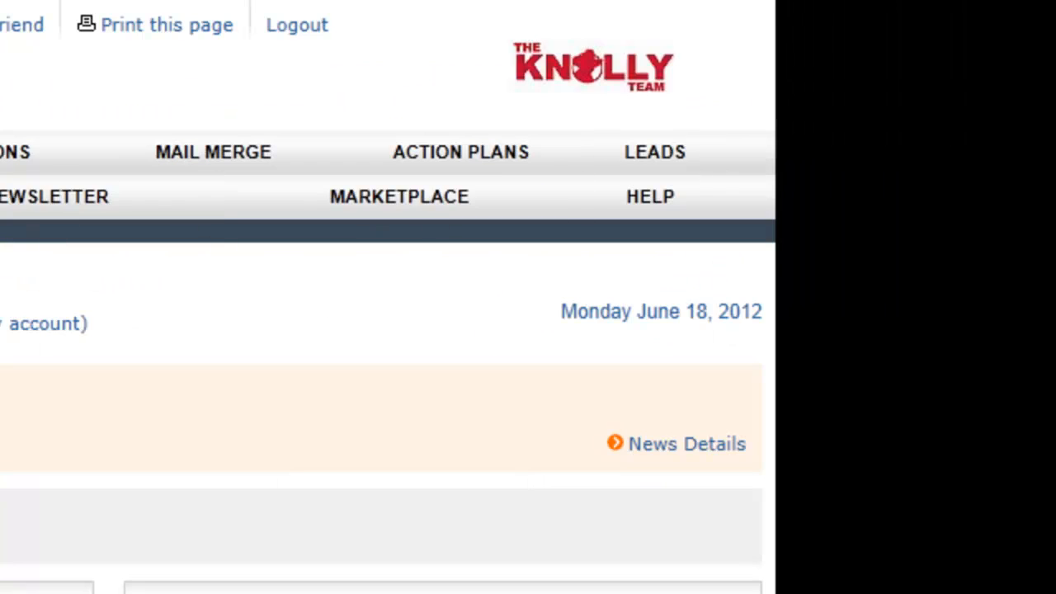
click(361, 152)
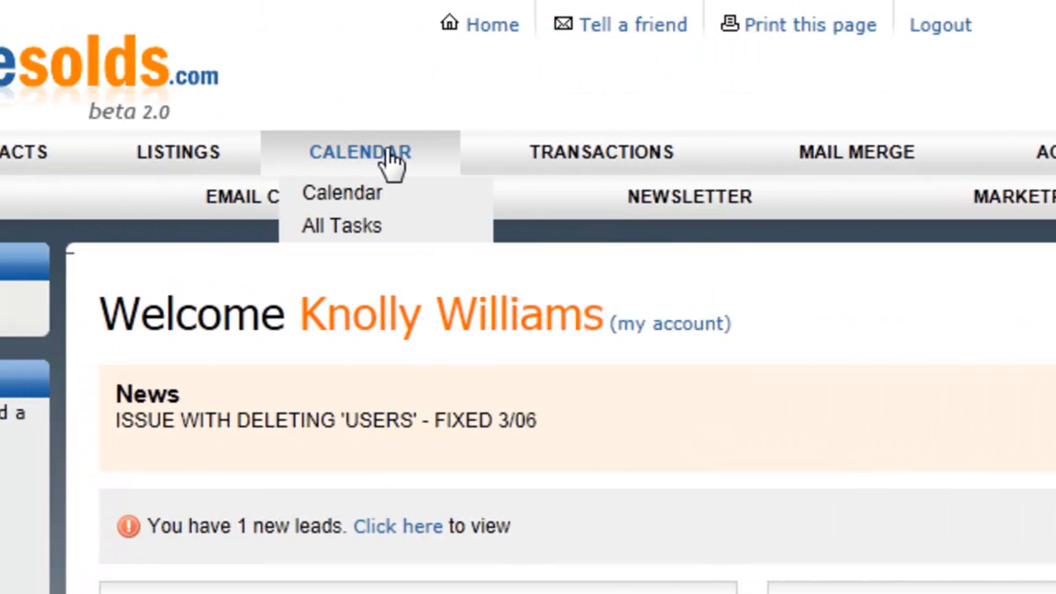
click(341, 225)
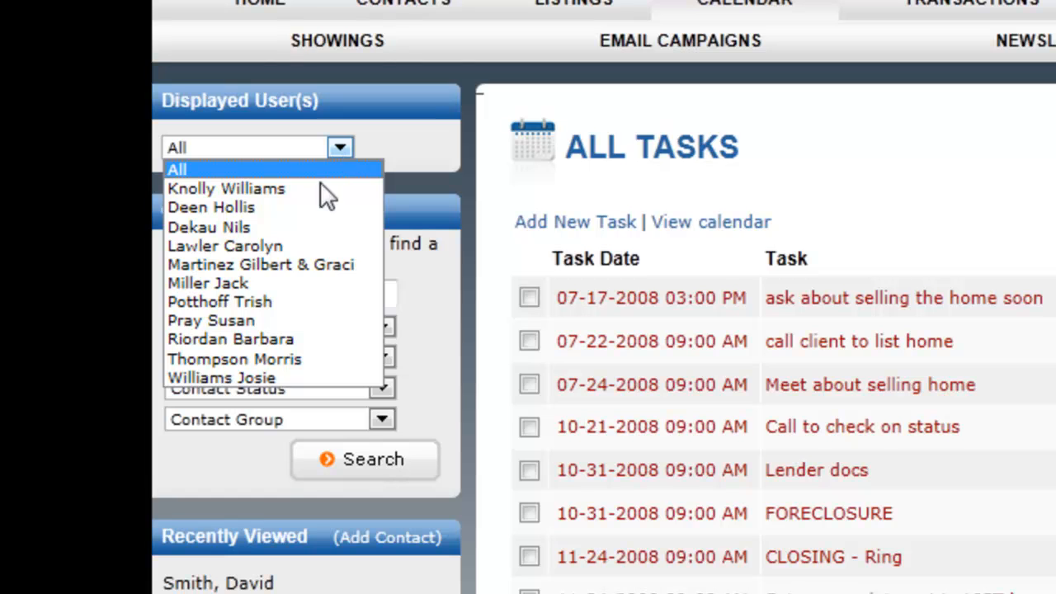
click(211, 207)
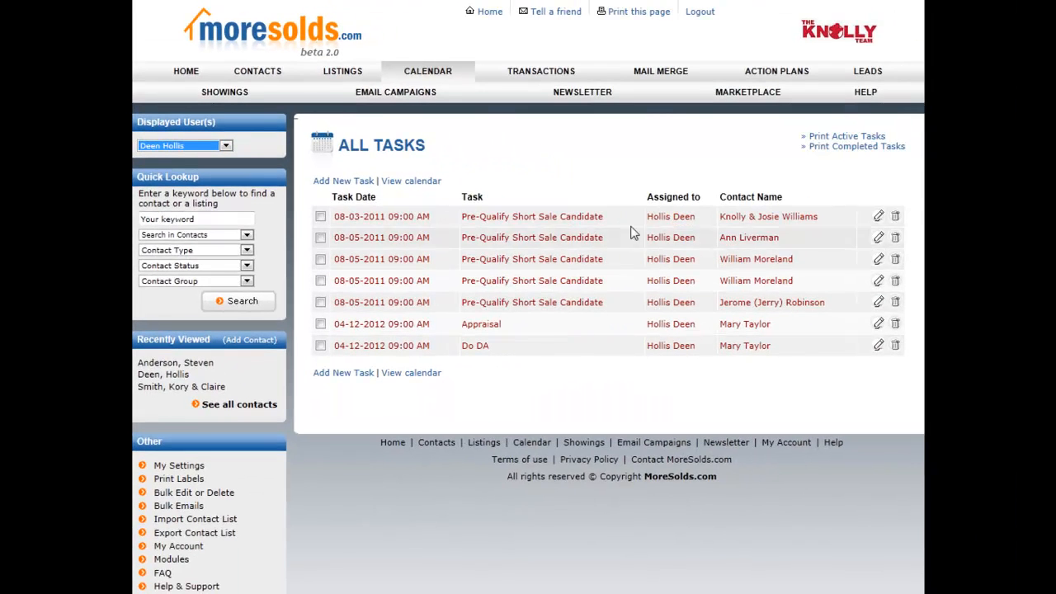
double_click(657, 196)
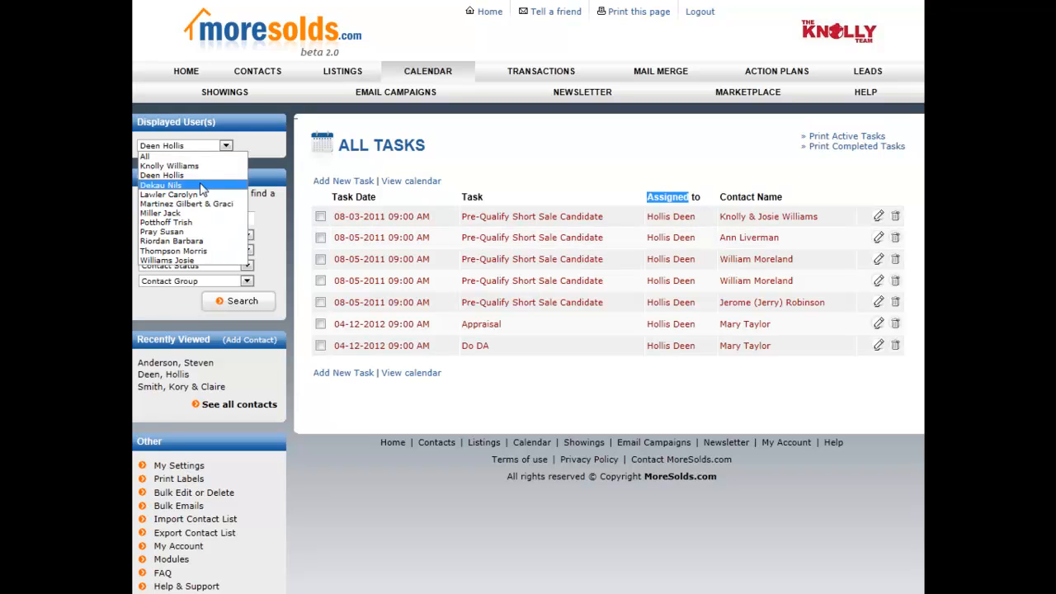
click(188, 194)
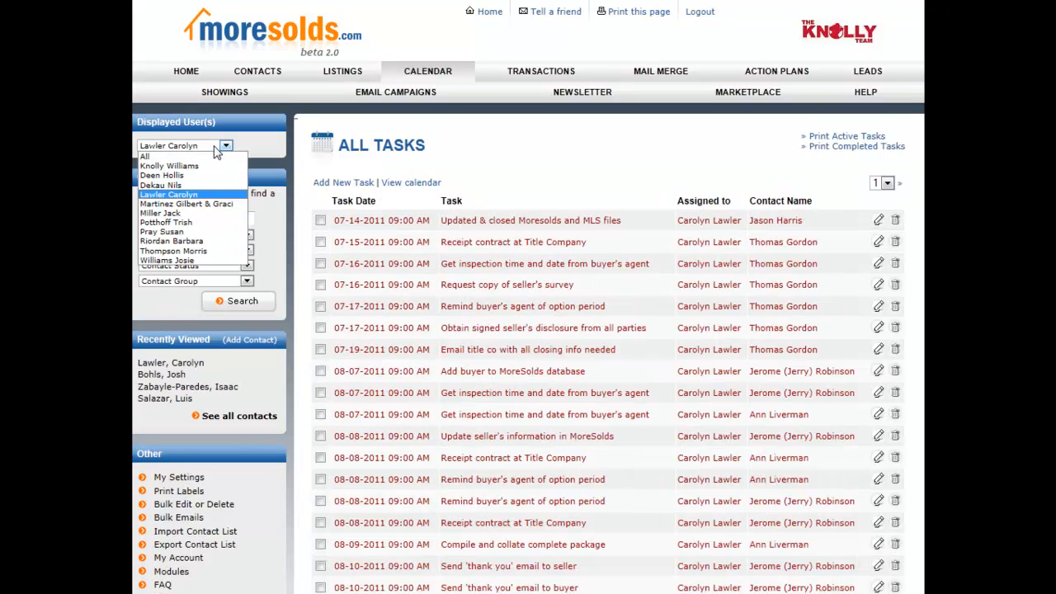
click(145, 156)
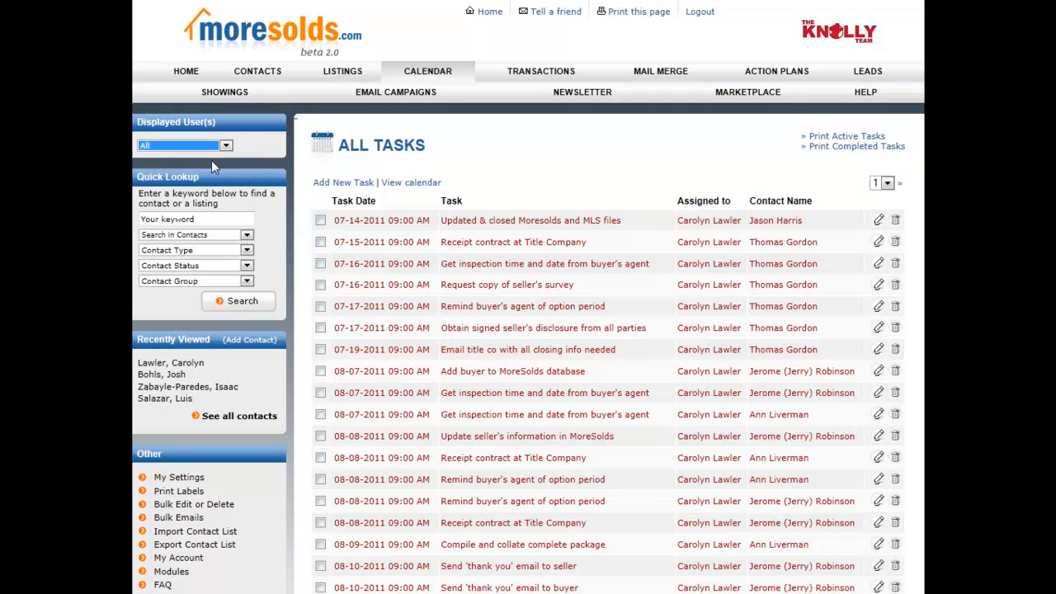